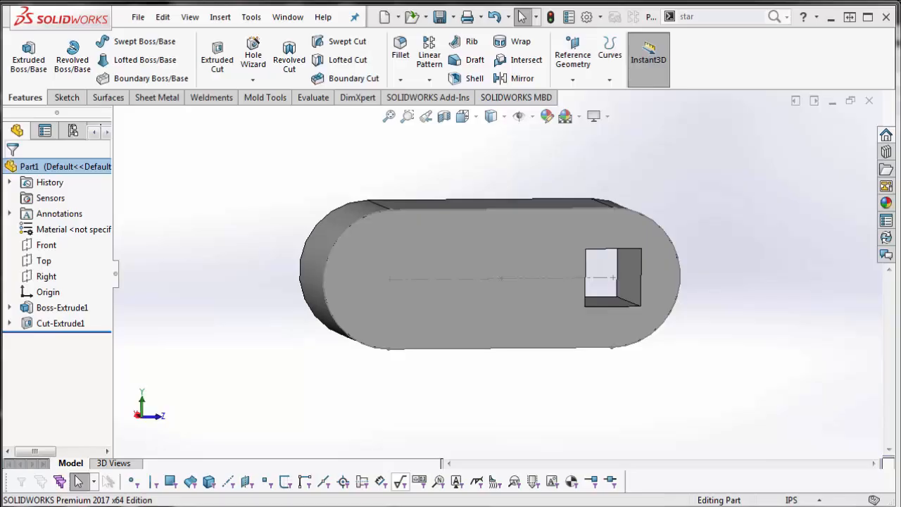
mouse_move(846, 388)
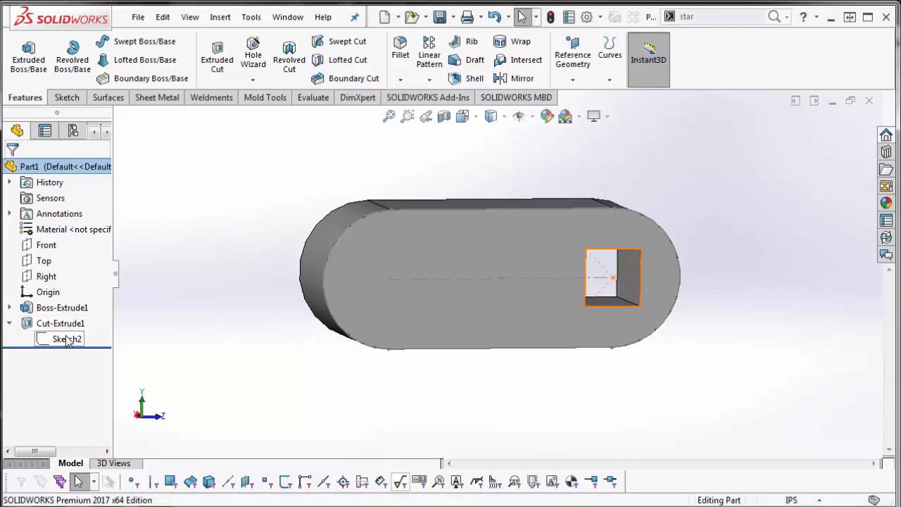
double_click(67, 338)
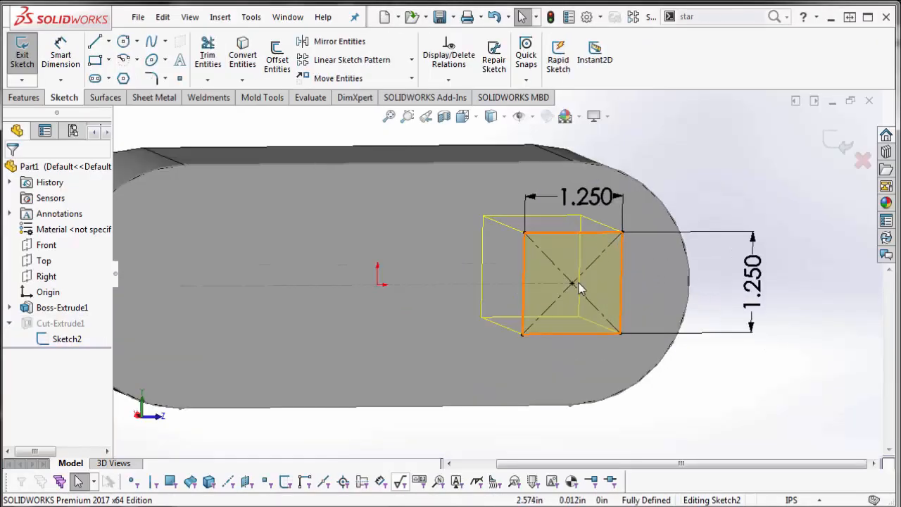
click(570, 283)
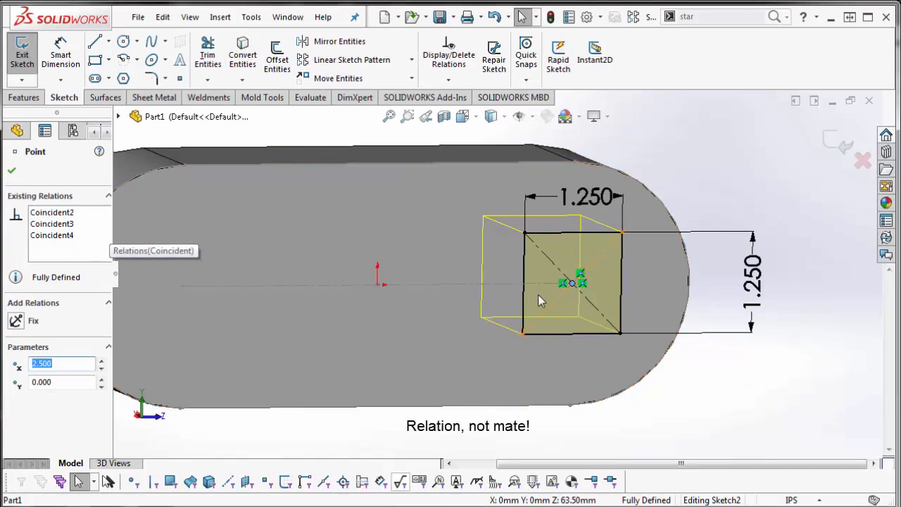
mouse_move(734, 188)
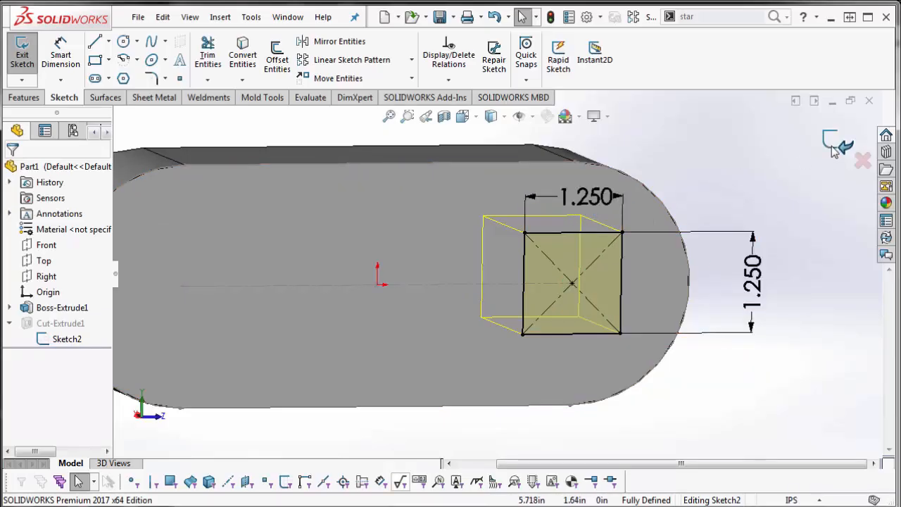
click(21, 54)
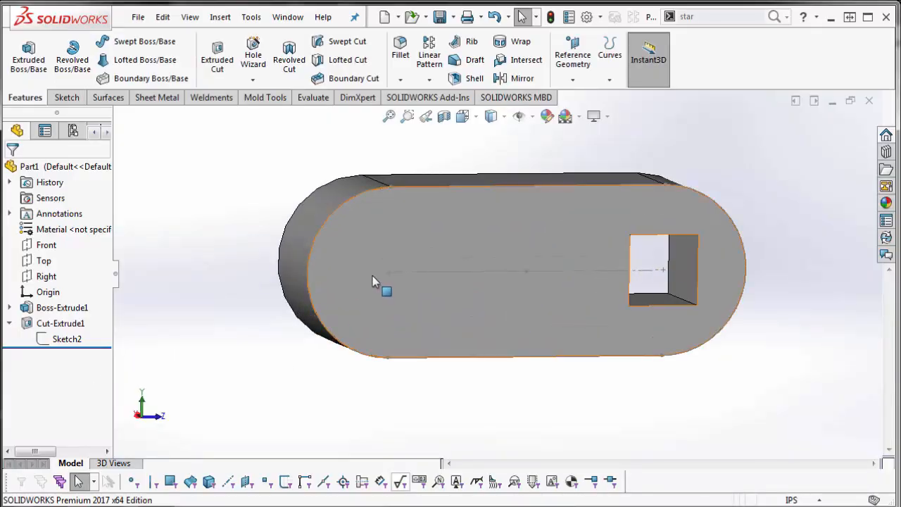
Drag Cut-Extrude1 onto the left area of Part1's front face to copy the square cut
click(59, 323)
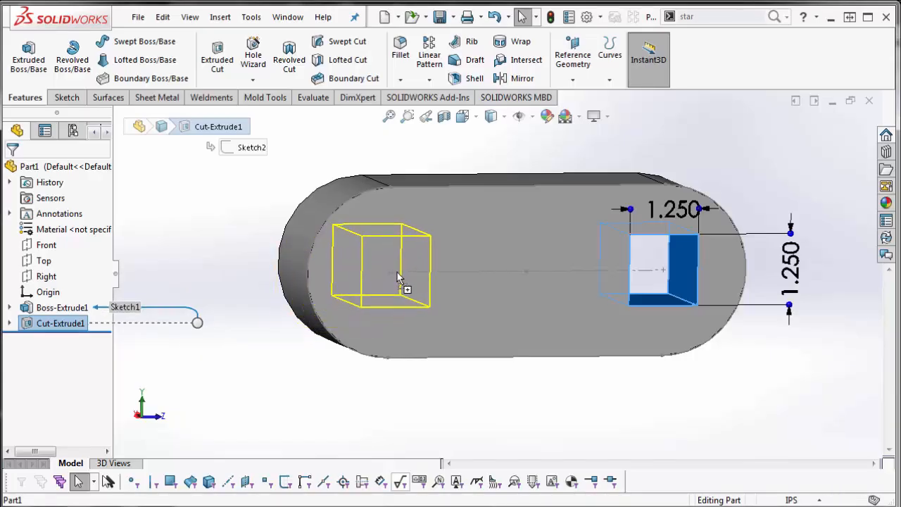
drag(398, 274, 405, 266)
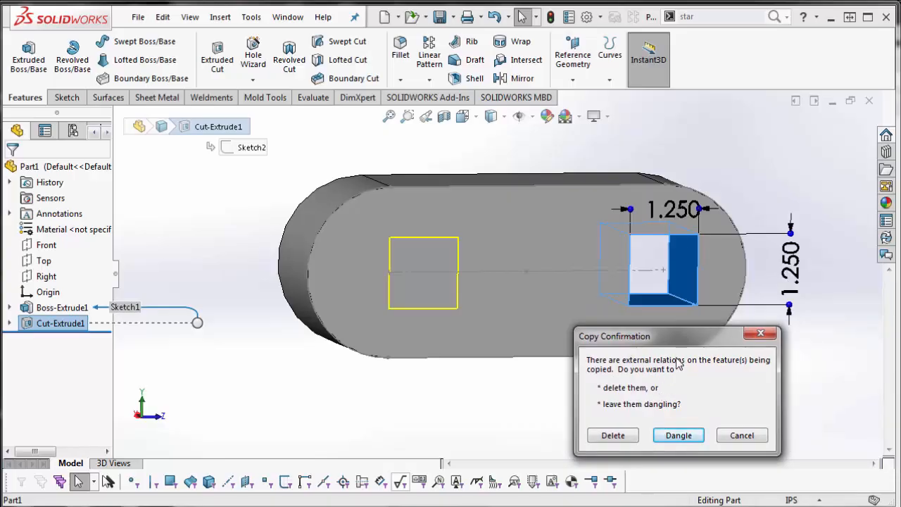
mouse_move(658, 278)
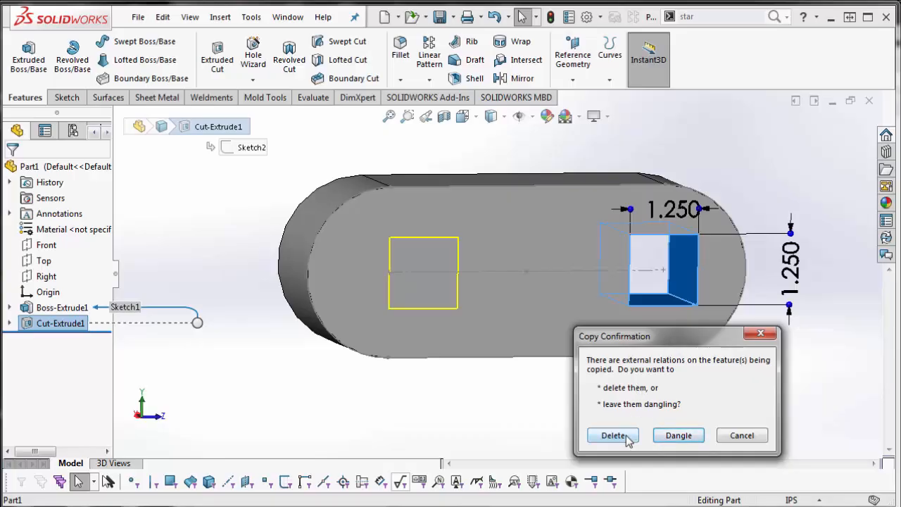
Delete the copy's external relations, creating Cut-Extrude4 as a second square hole
click(612, 435)
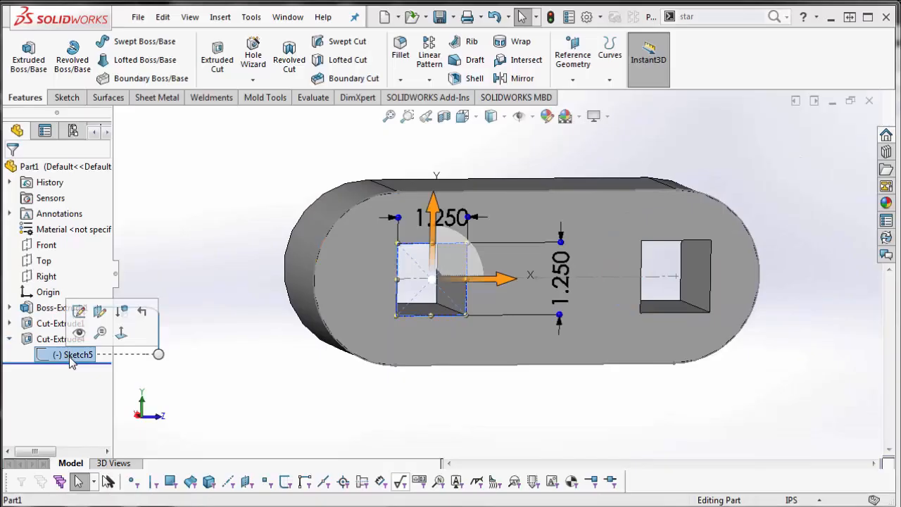
mouse_move(79, 311)
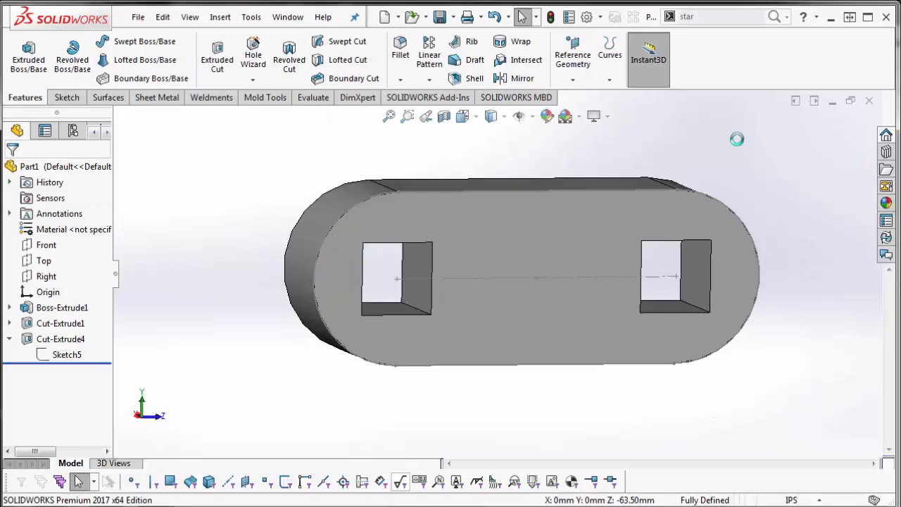
click(60, 338)
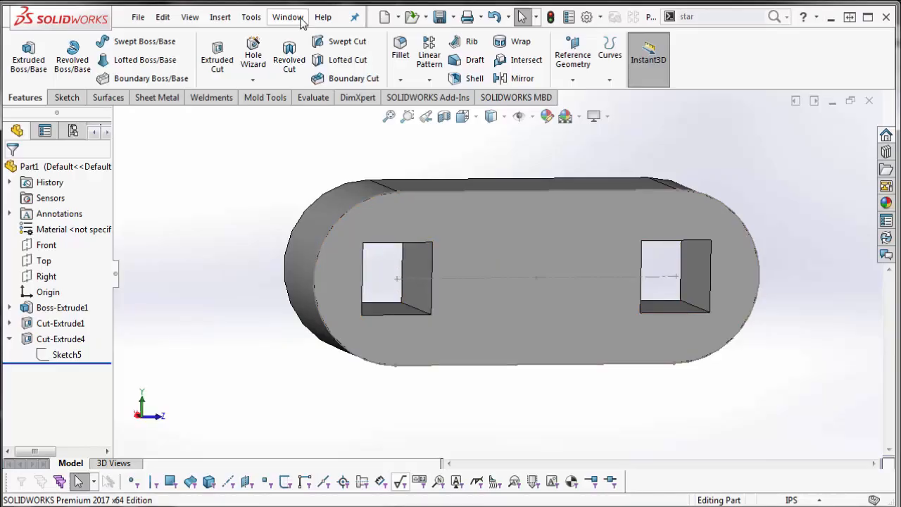
Tile the Part1 and Part2 windows vertically
click(287, 17)
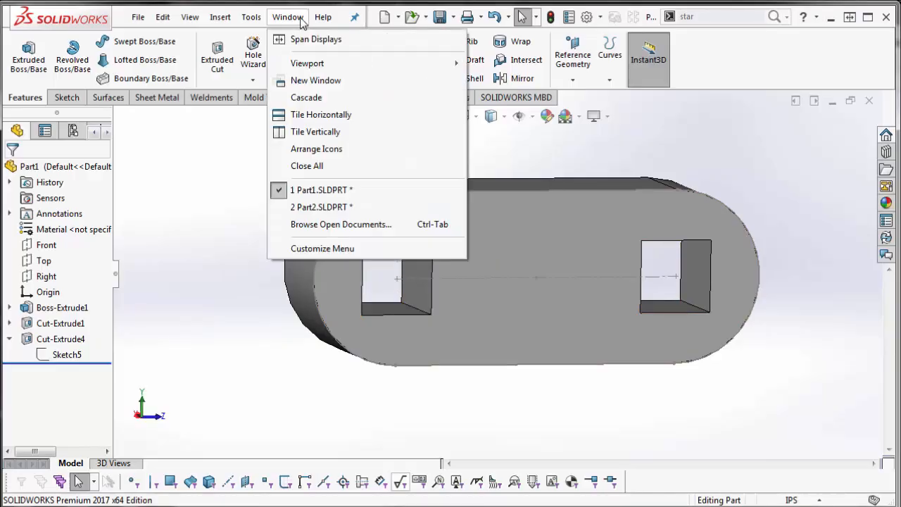
mouse_move(306, 166)
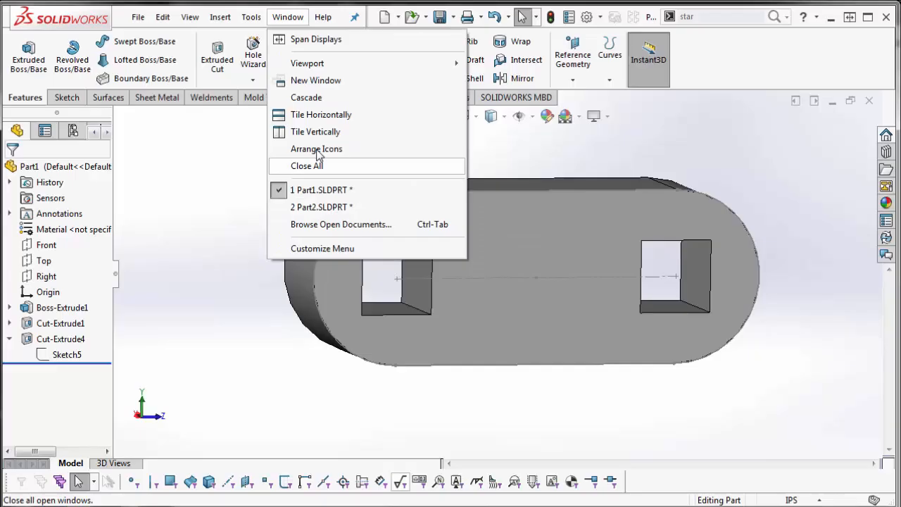
click(315, 132)
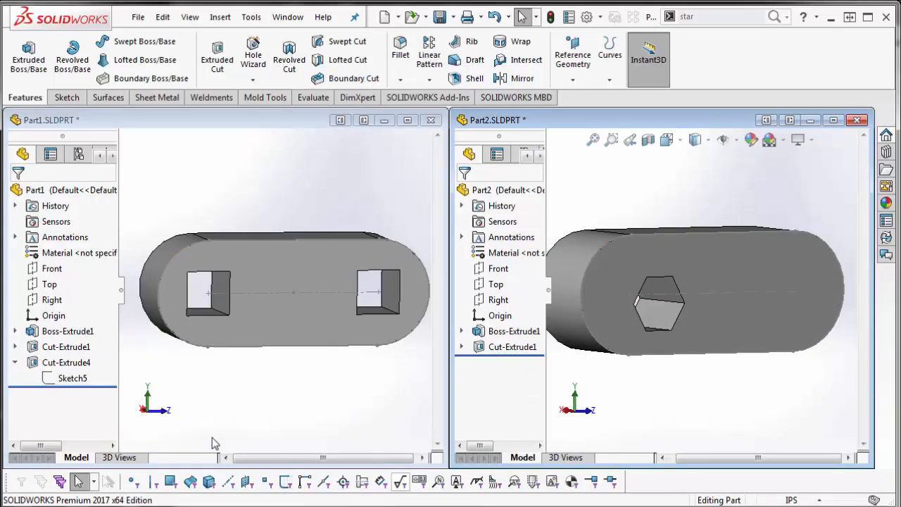
Copy Part1's Cut-Extrude1 onto Part2's front face, deleting its external relations
click(65, 346)
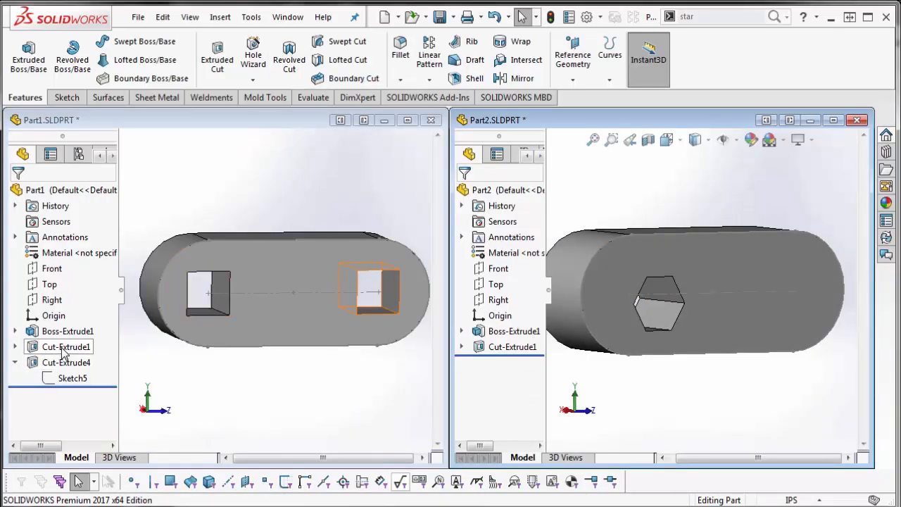
click(65, 346)
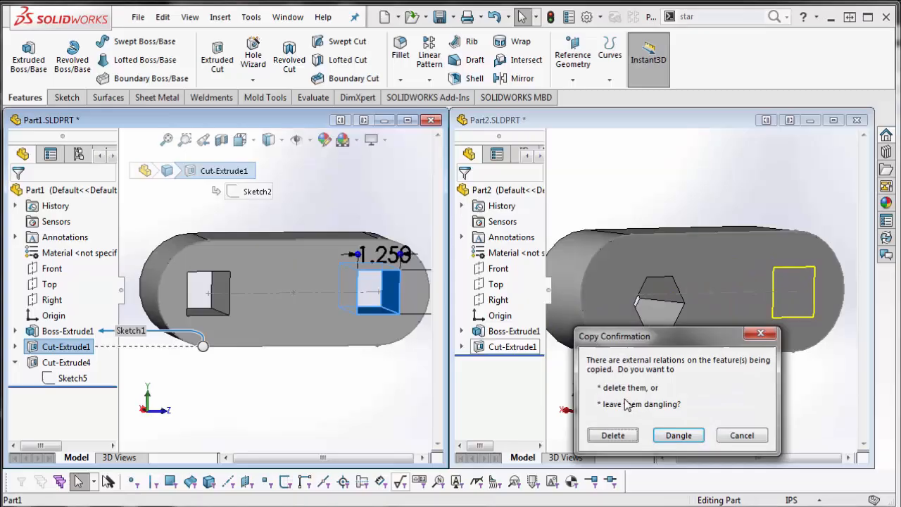
mouse_move(612, 435)
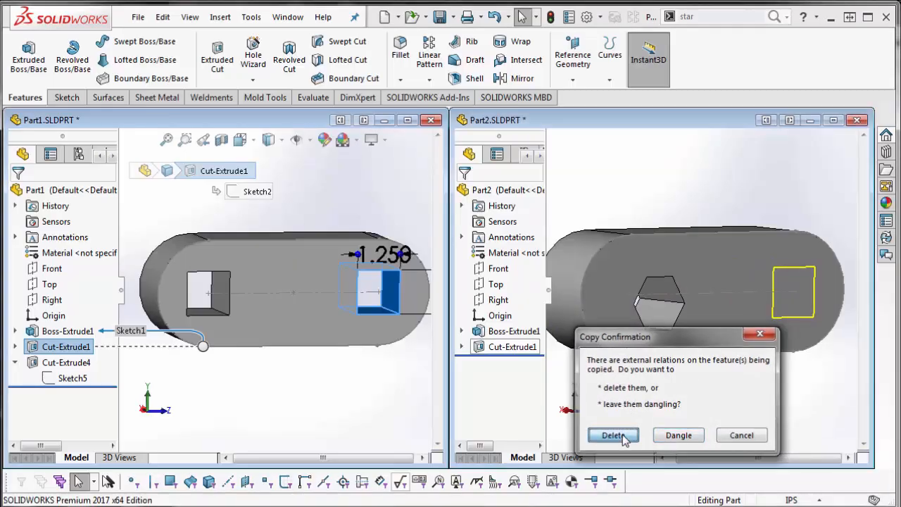
click(612, 434)
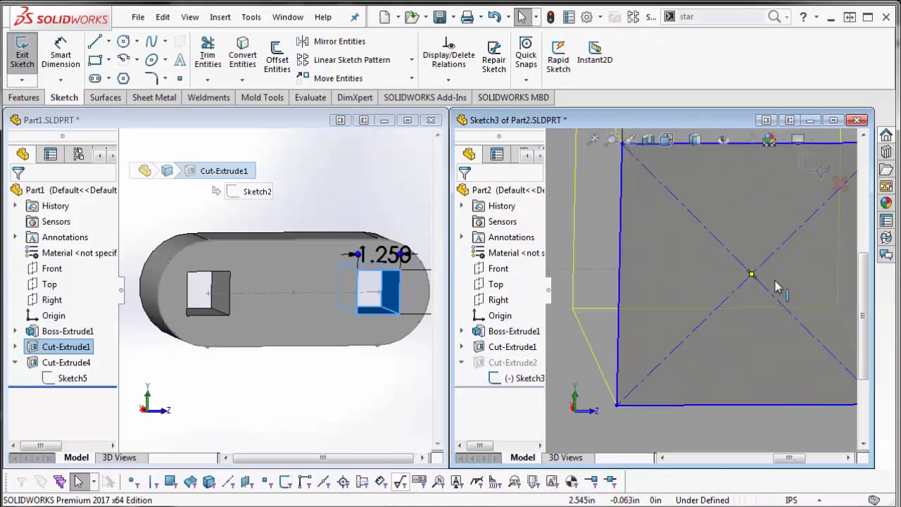
Select the copied square's centre point in Part2's Sketch3 to view its relations
click(727, 279)
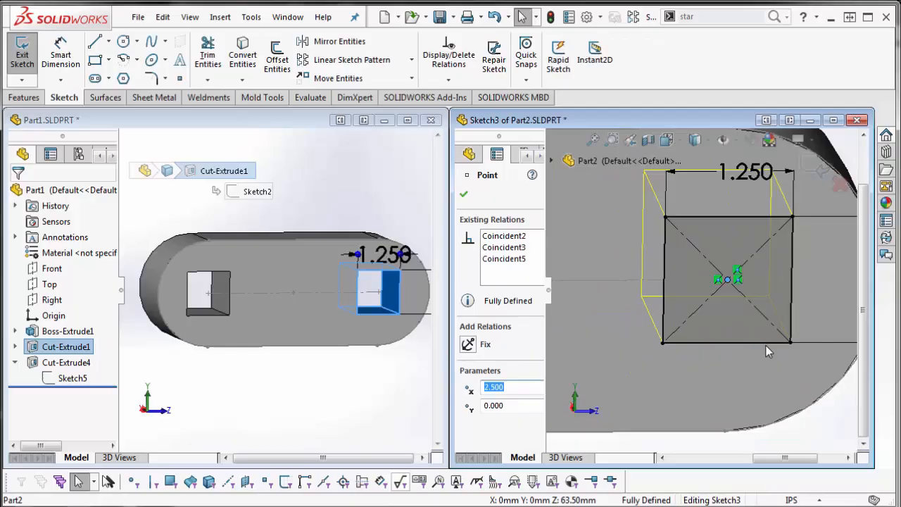